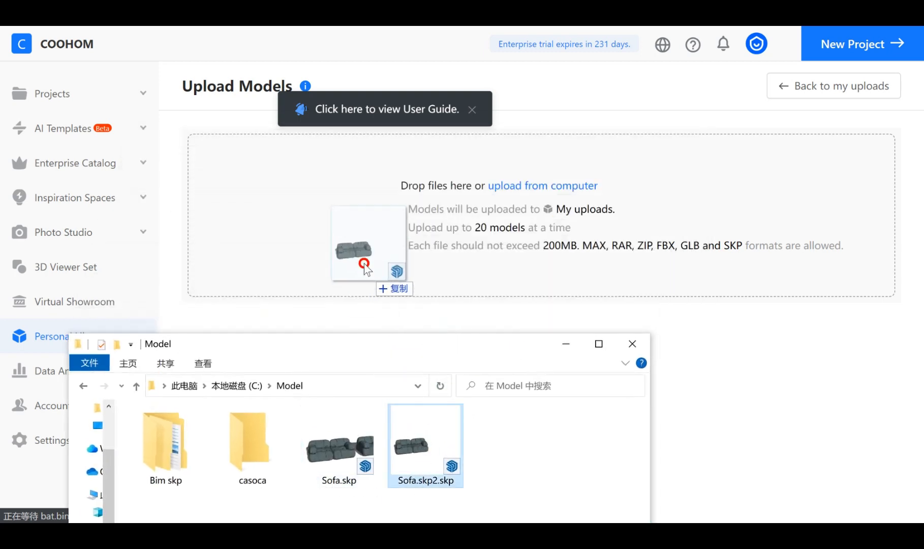
# Add Sofa.skp2.skp from the Model folder to Coohom's model upload area
pyautogui.doubleClick(425, 445)
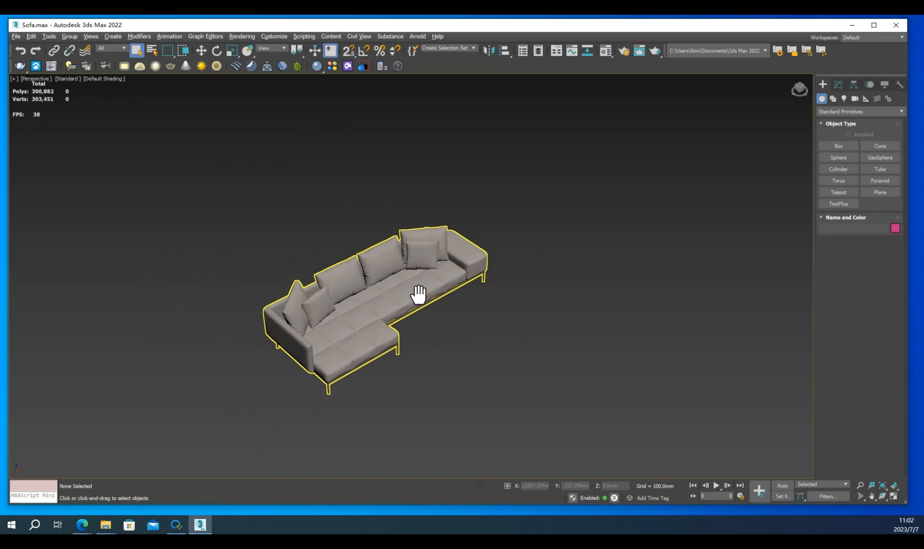
# Group the sofa's parts and archive the scene as the 3ds Max zip 'Sofa'
pyautogui.click(413, 288)
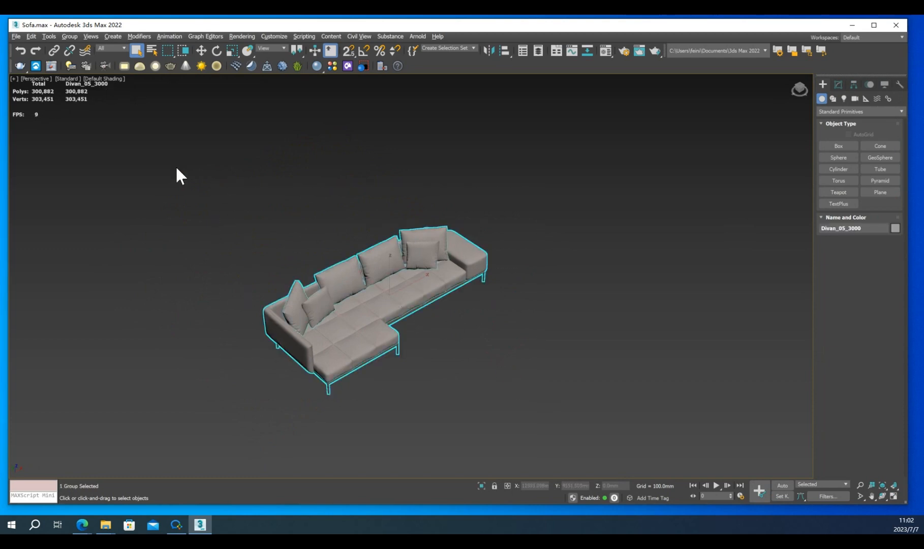
pyautogui.click(69, 37)
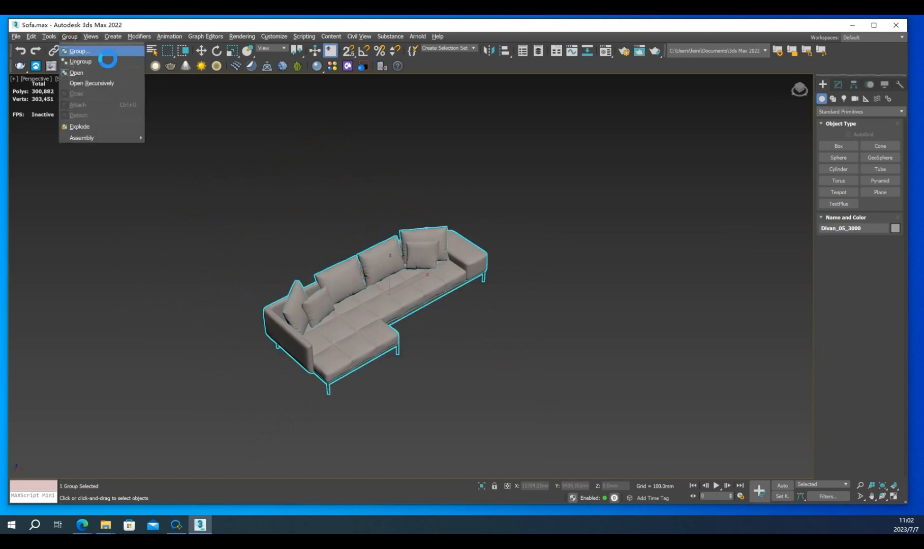
pyautogui.click(80, 51)
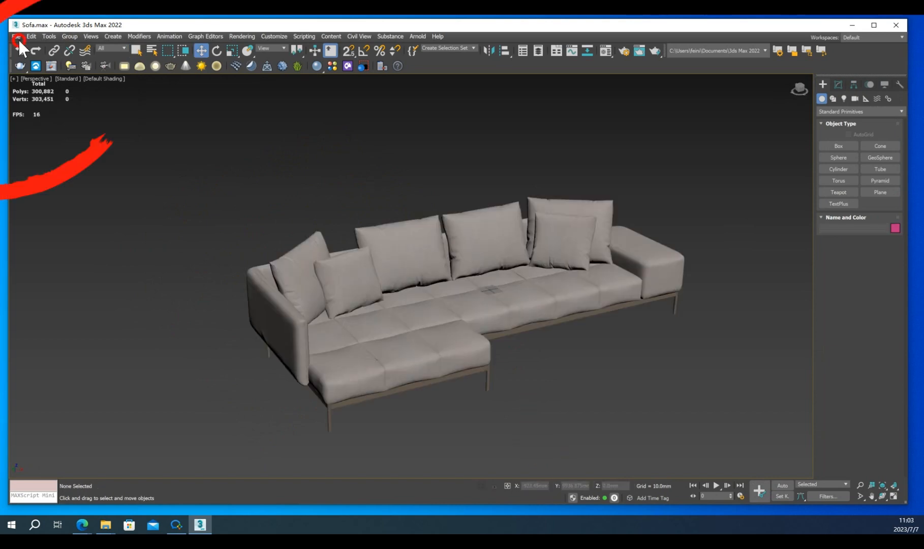
pyautogui.click(16, 36)
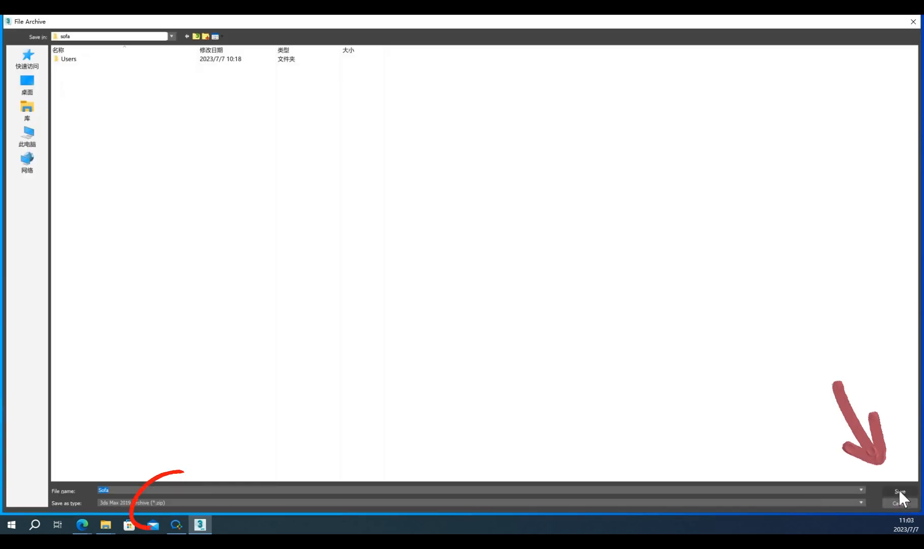
pyautogui.click(899, 491)
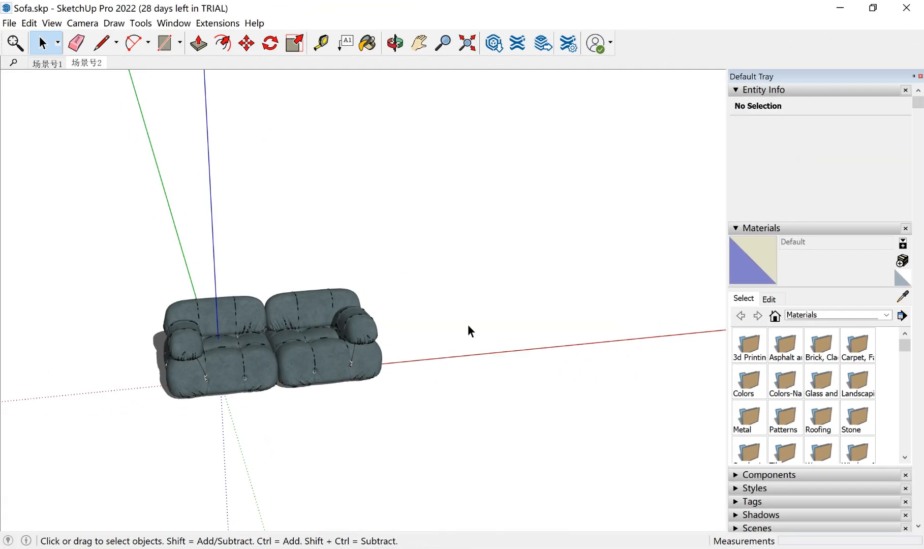
# Save the SketchUp sofa as a copy, appending 2 to the name Sofa.skp
pyautogui.click(8, 23)
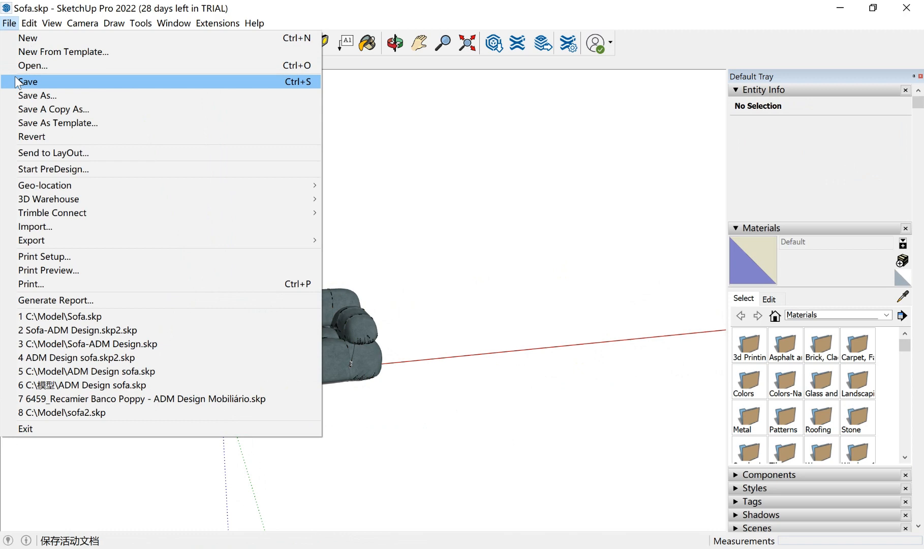
pyautogui.click(37, 95)
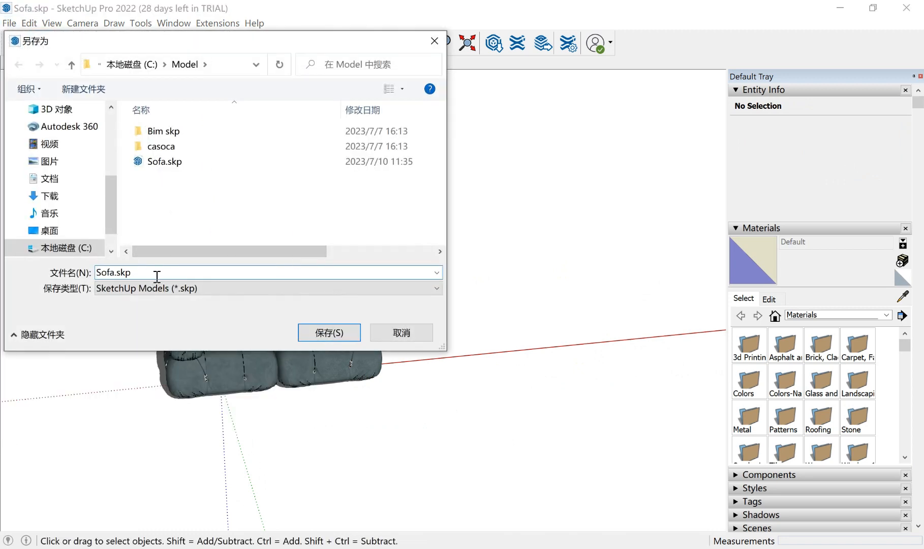
pyautogui.write('2')
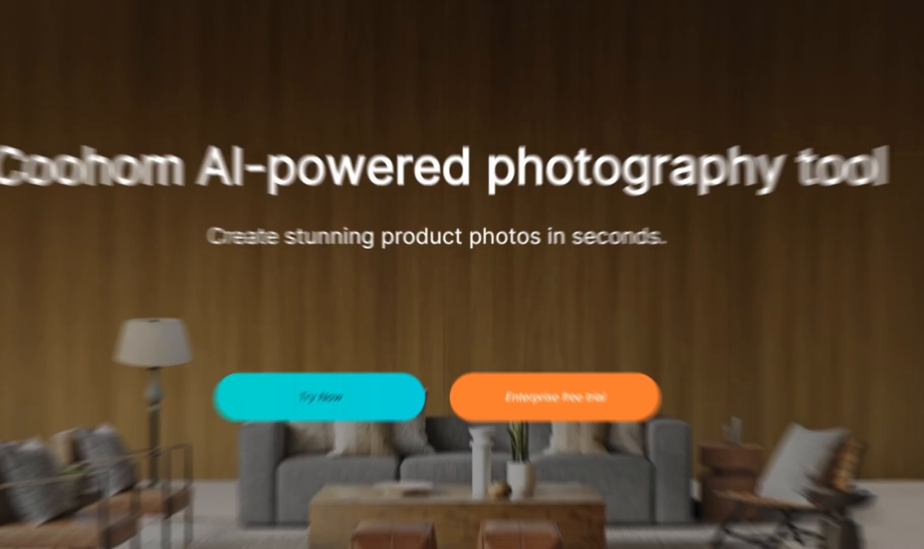
# Open Personal Library from the Coohom landing page to see the uploaded sofa and chair
pyautogui.click(315, 396)
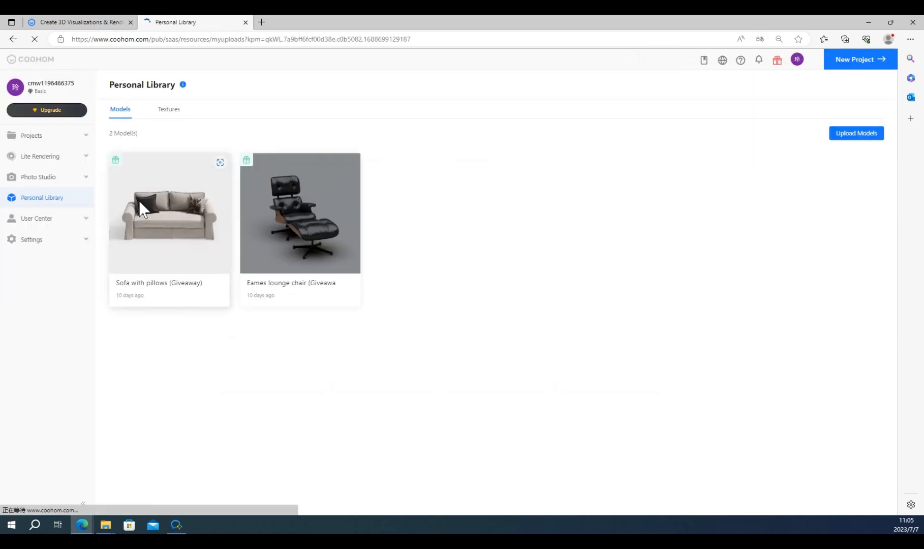
# Upload the sofa file as Furniture / Sofa / Sofa on Floor Furniture, then view uploads
pyautogui.click(855, 135)
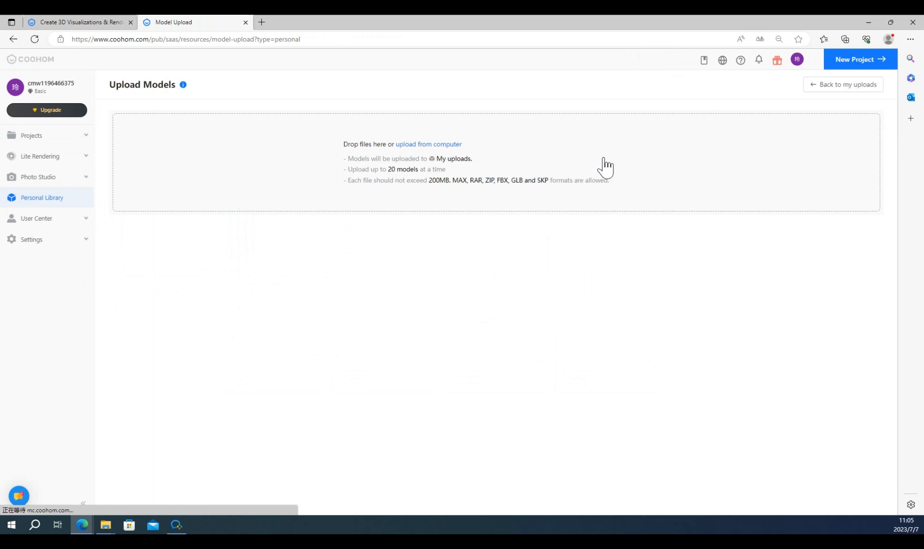
pyautogui.click(428, 146)
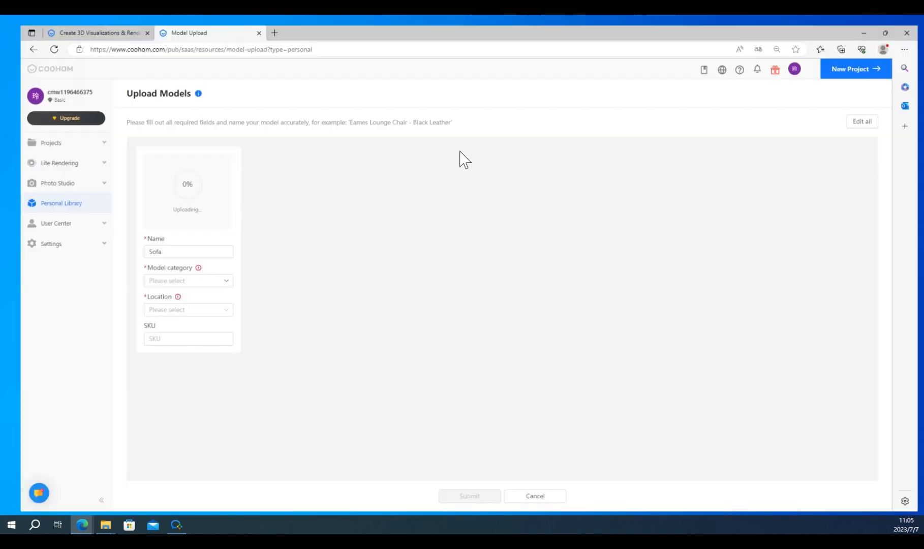
pyautogui.click(180, 284)
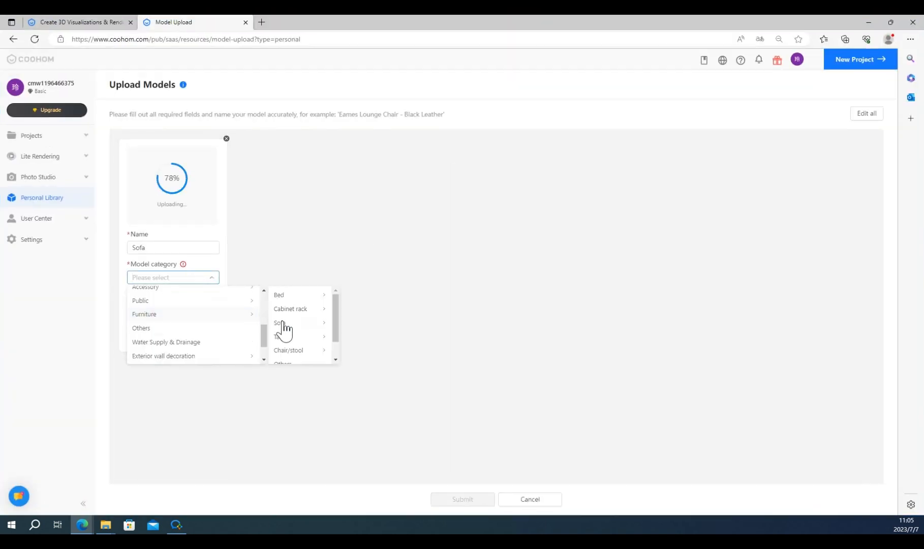
pyautogui.click(278, 325)
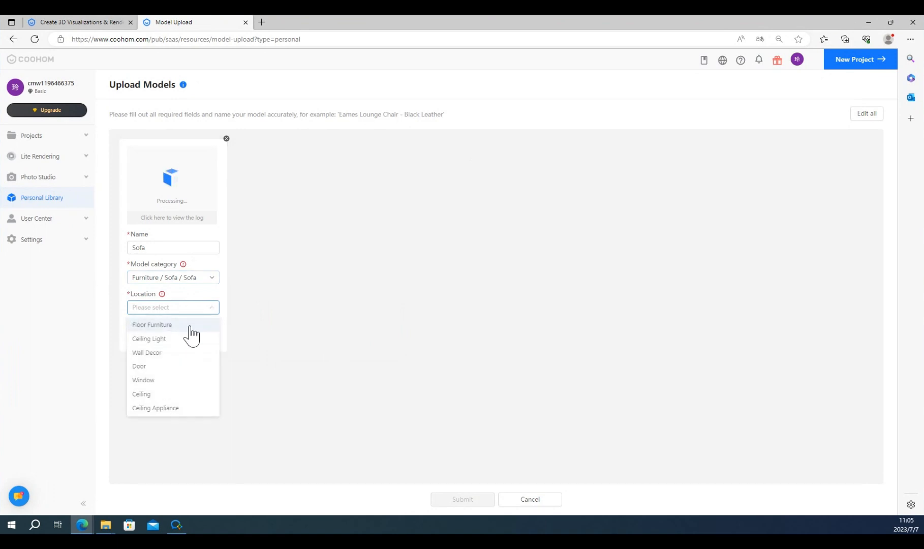
pyautogui.click(152, 324)
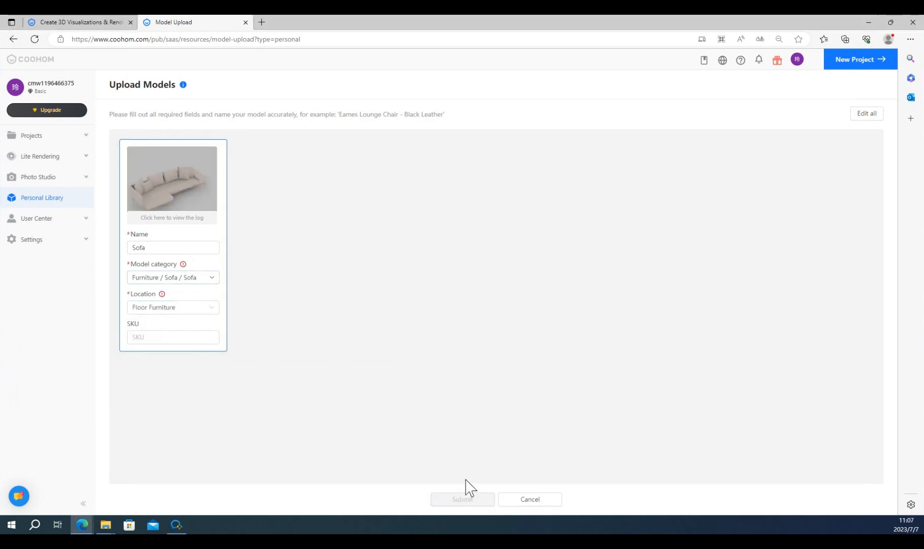
pyautogui.click(462, 498)
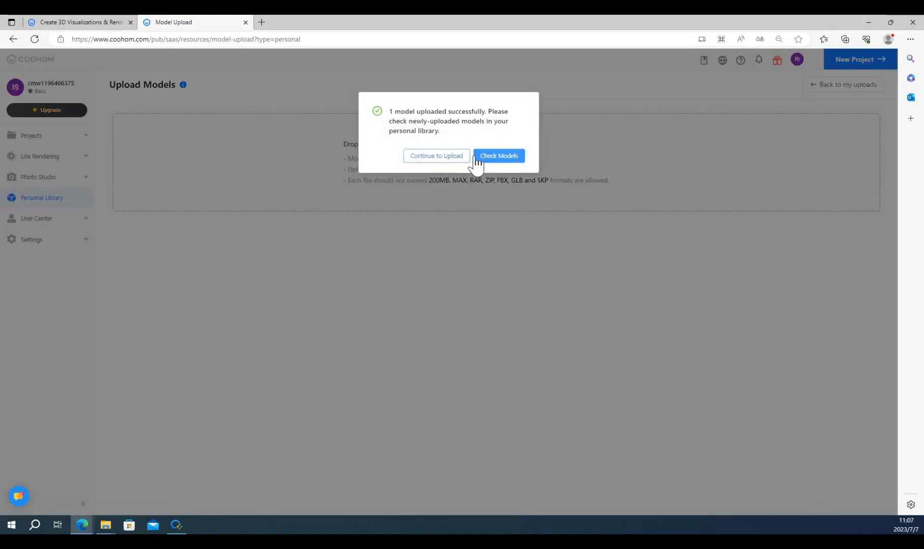
pyautogui.click(498, 157)
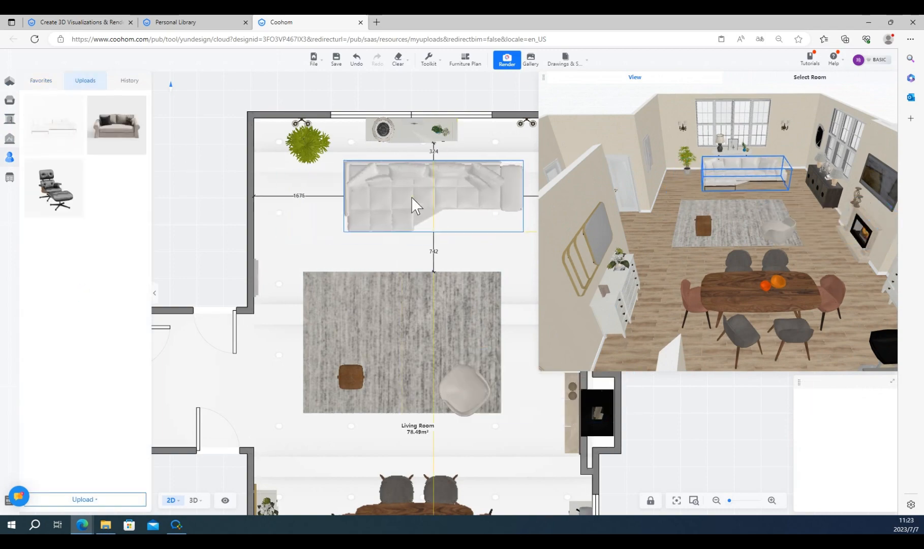
# Place the uploaded sofa against the living room's top wall above the rug
pyautogui.click(412, 203)
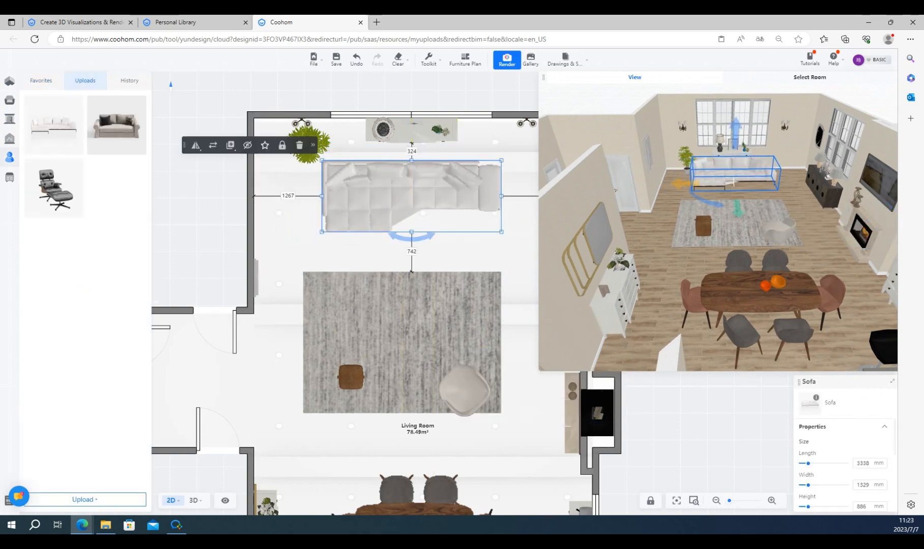
pyautogui.click(505, 59)
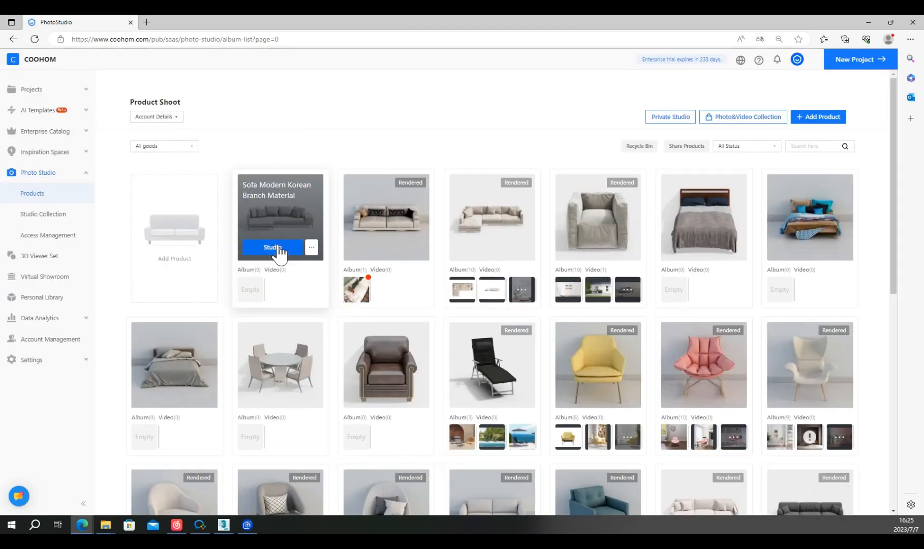
# Stage the sofa for photos in dark studio scene 604, then choose a video shoot
pyautogui.click(272, 252)
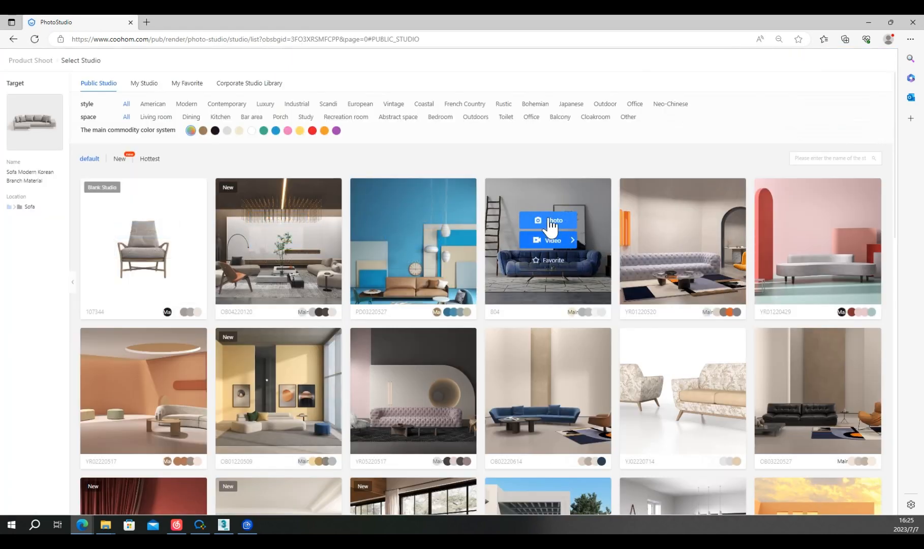
pyautogui.click(548, 222)
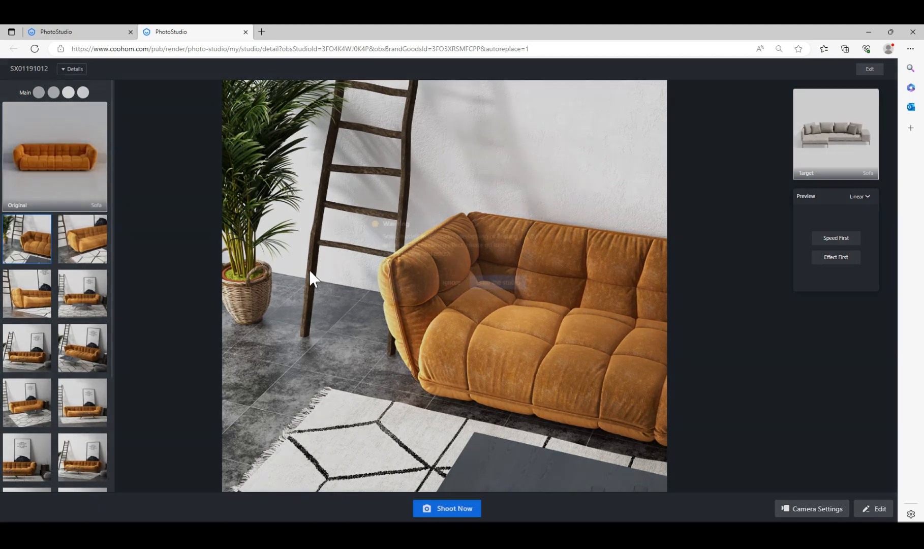
pyautogui.click(877, 512)
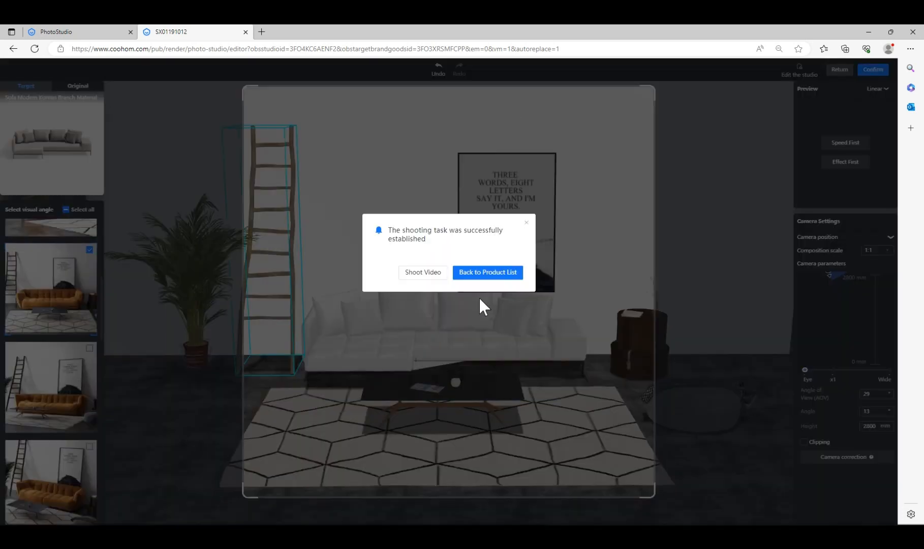
pyautogui.click(487, 273)
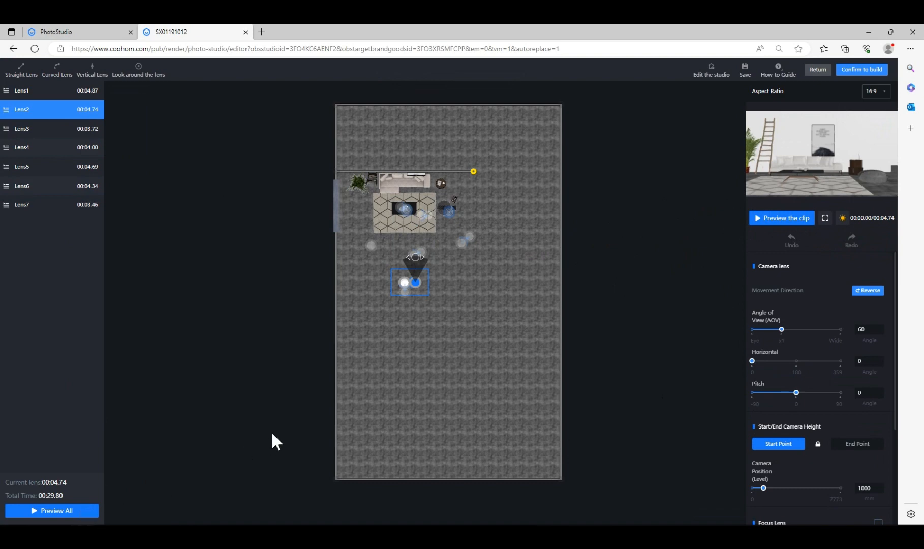
# Play the combined preview of all seven camera lenses around the sofa
pyautogui.click(52, 511)
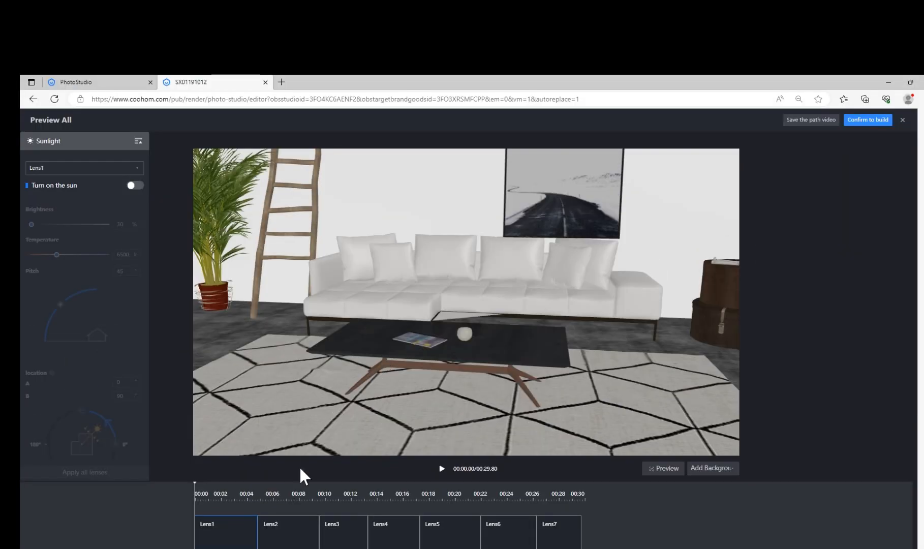
pyautogui.click(441, 468)
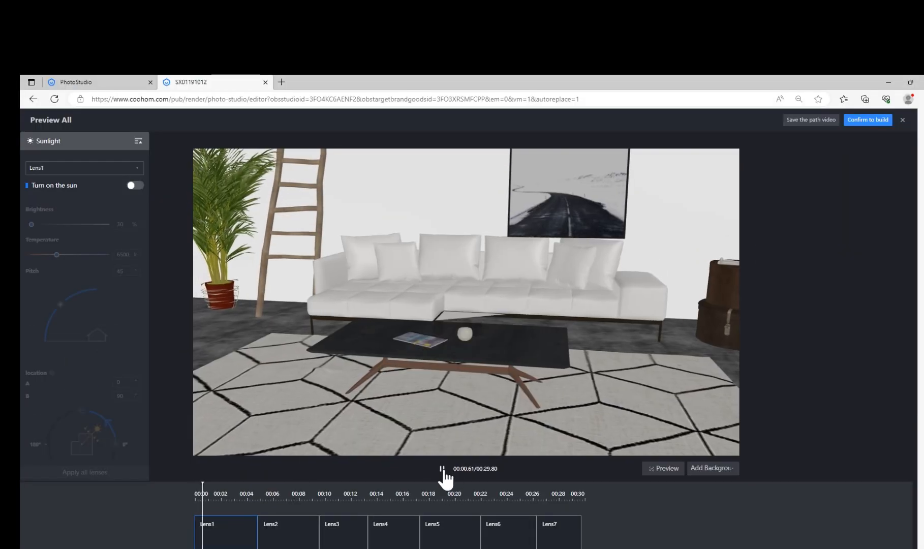